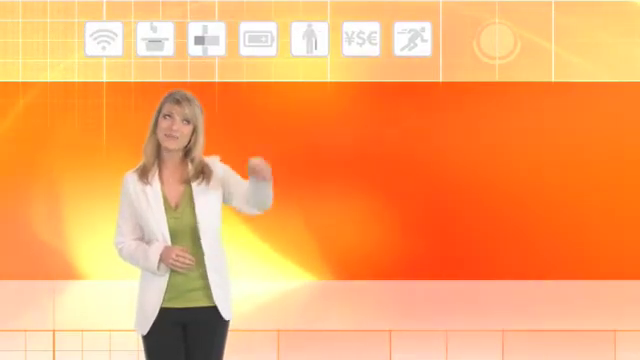
{"action": "left_click", "coordinate": [262, 39]}
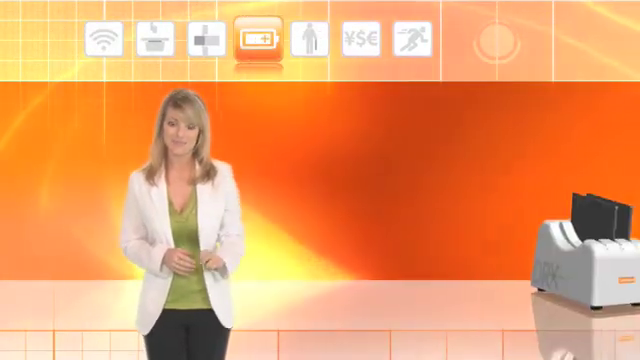